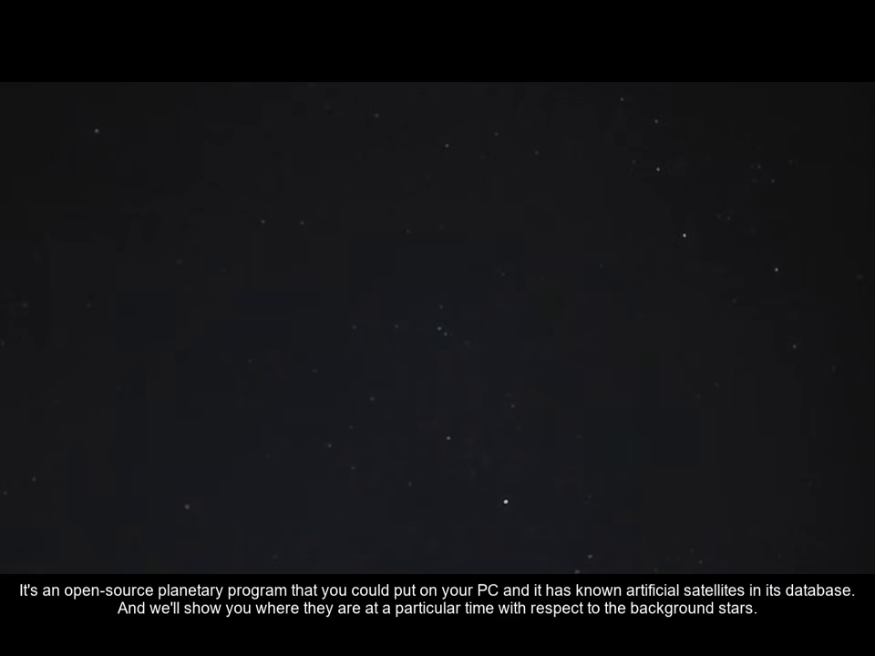
Select Deneb to show its star data, then speed up simulated time from 18:08.
click(512, 364)
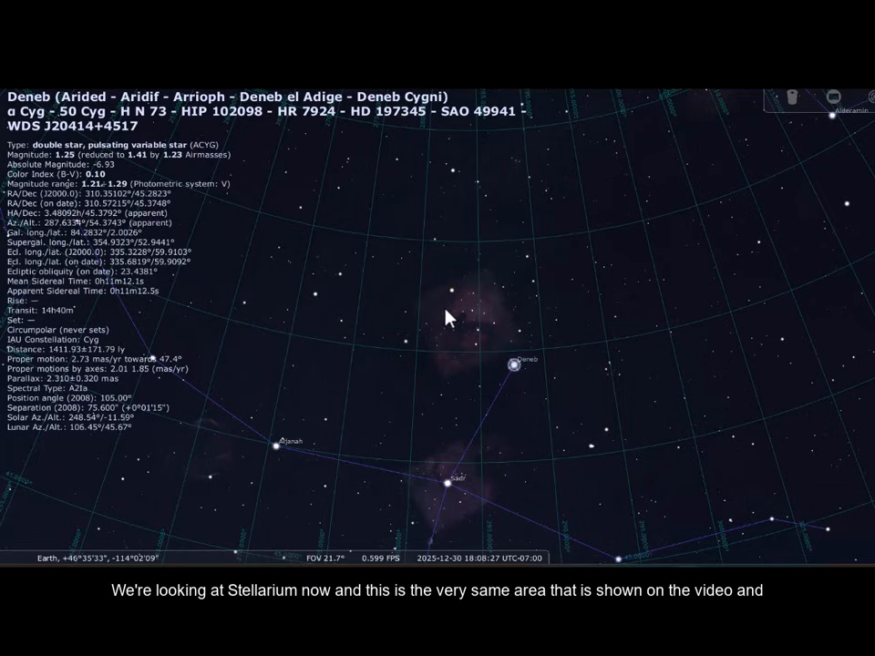
mouse_move(446, 321)
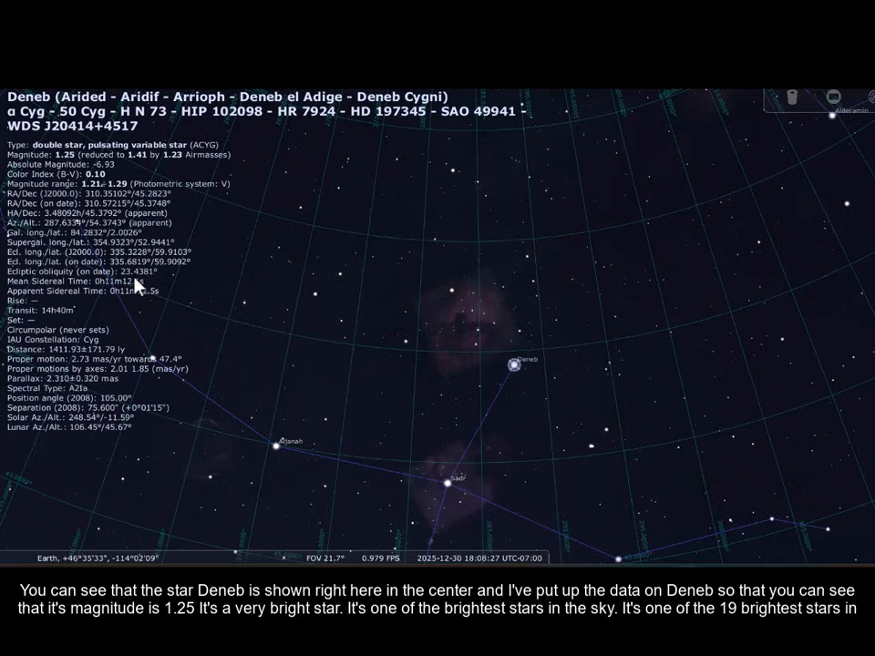
mouse_move(58, 191)
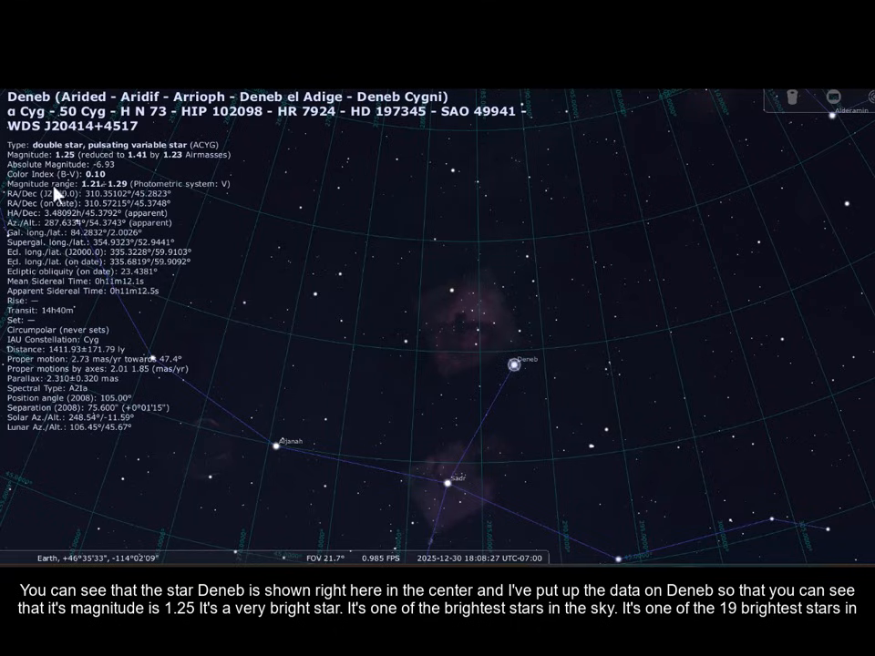
mouse_move(253, 228)
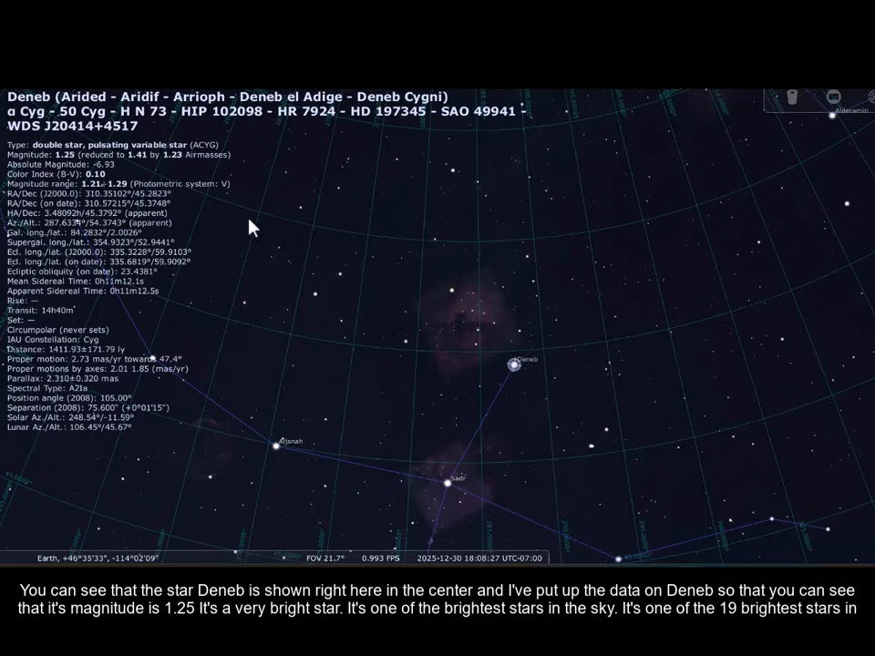
mouse_move(73, 168)
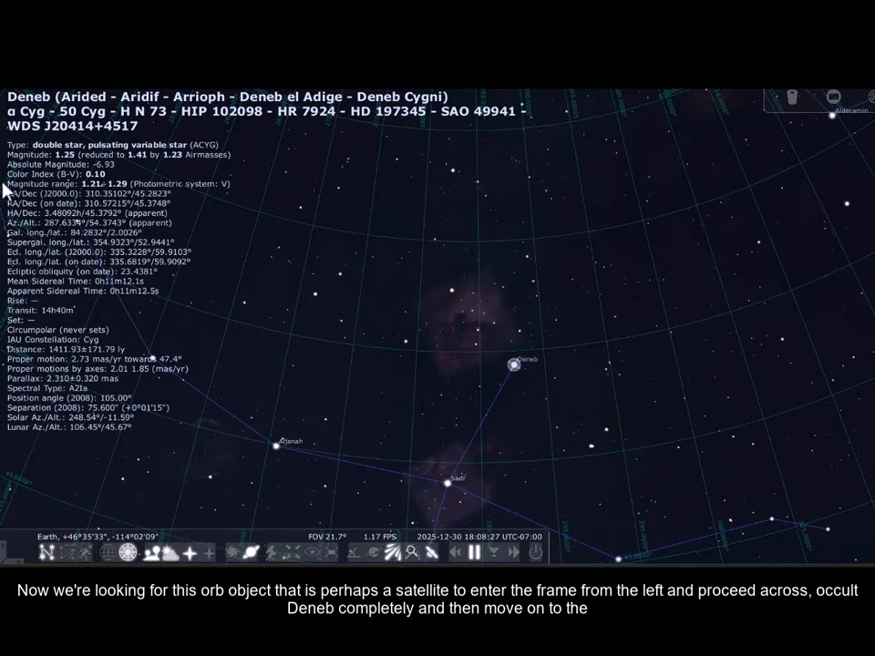
mouse_move(518, 375)
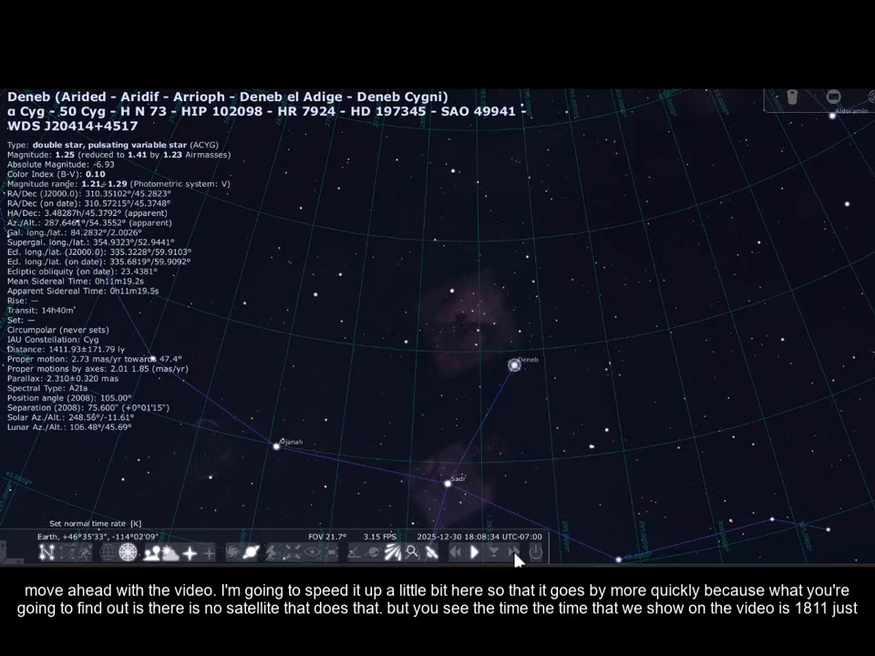
click(514, 555)
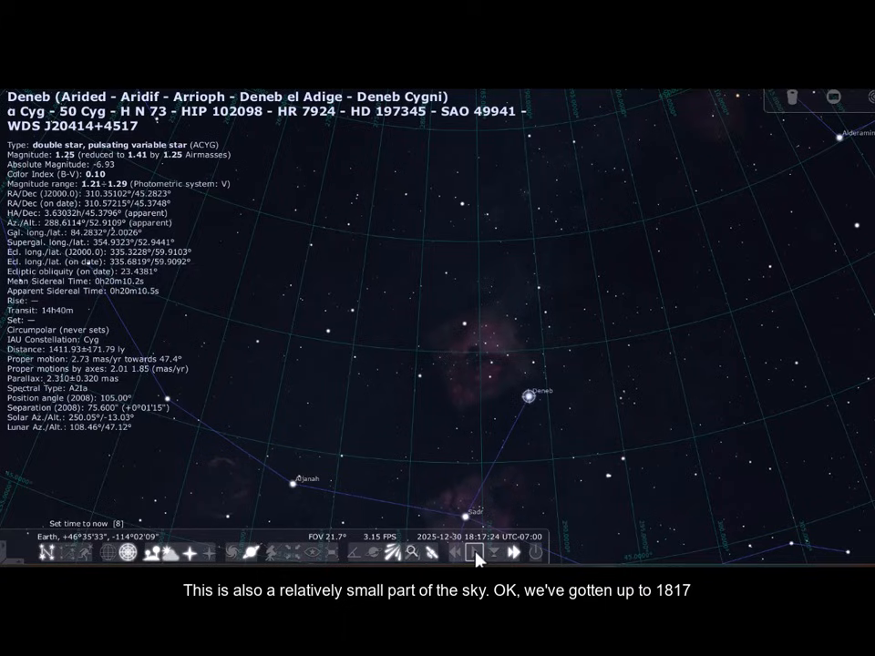
Stop the accelerated time once the clock reaches about 18:17.
click(474, 554)
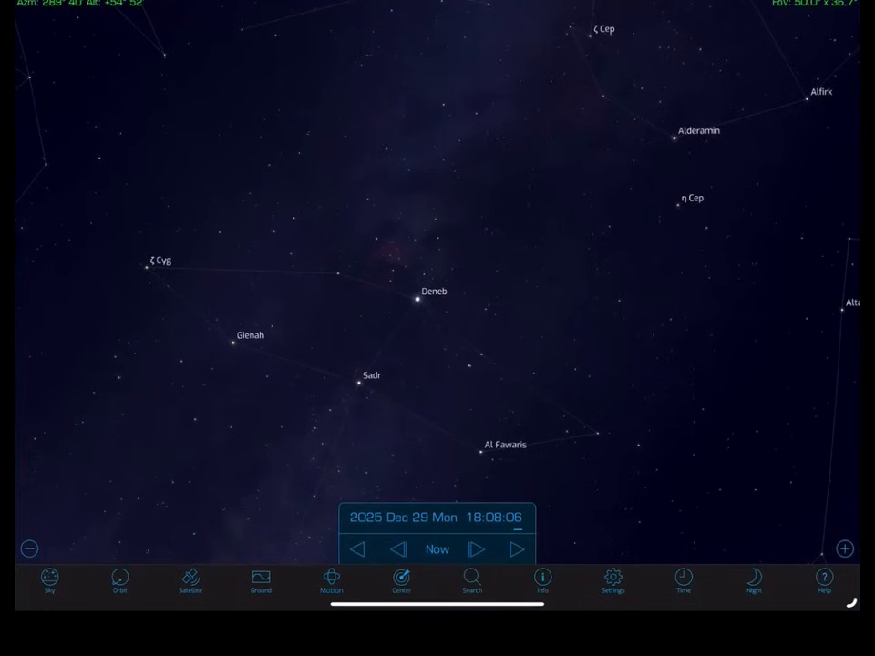
Run OrbiTrack's time forward from 18:08 past 18:10 on 29 December 2025.
click(516, 549)
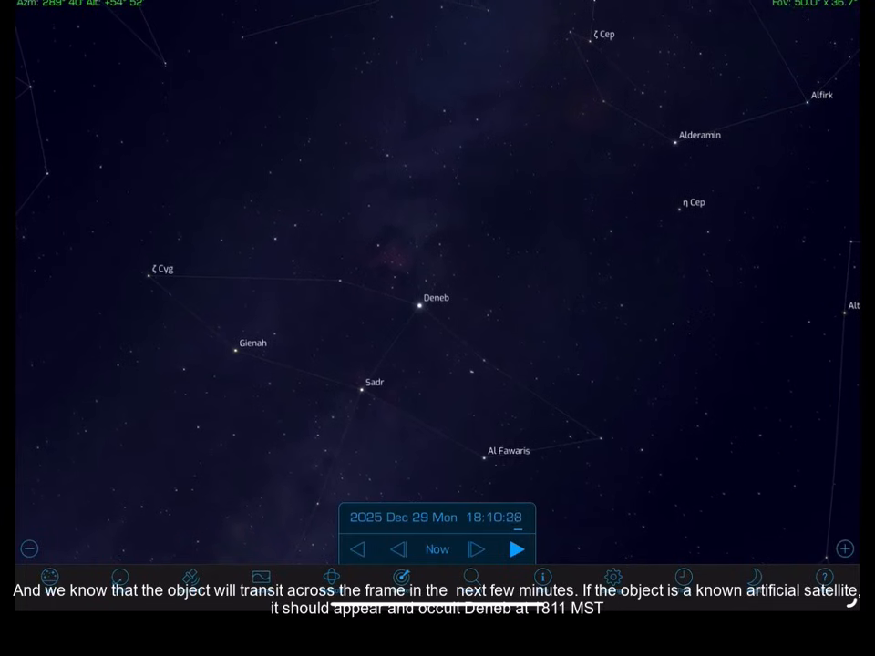
click(516, 549)
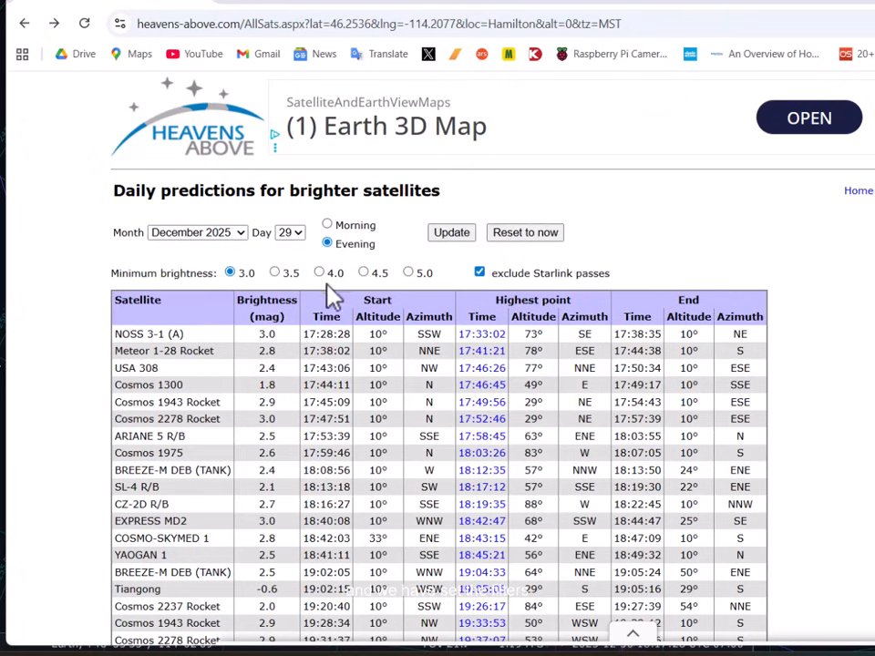
Scroll through the 29 December 2025 evening satellite predictions table.
scroll(down, 3)
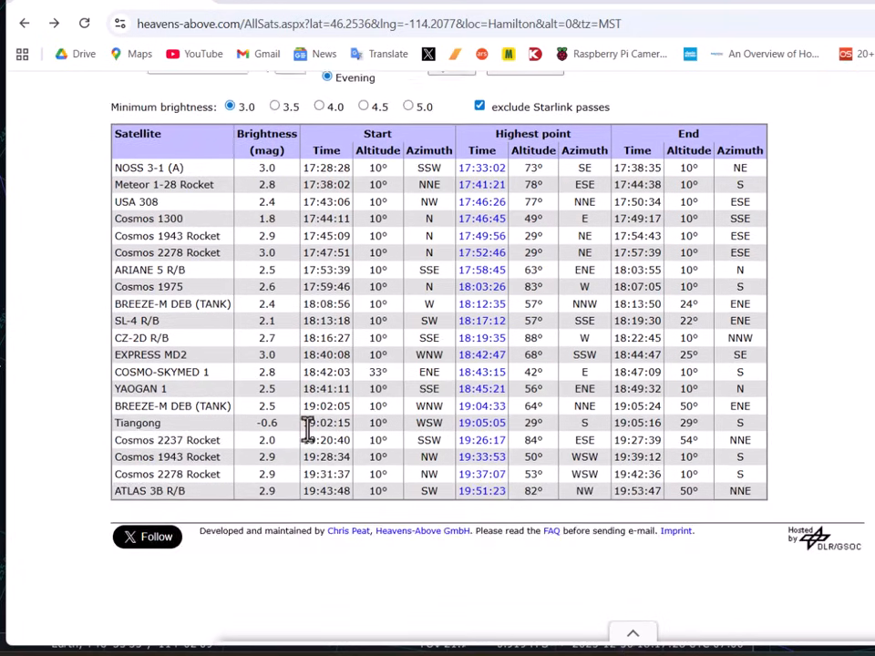
scroll(up, 3)
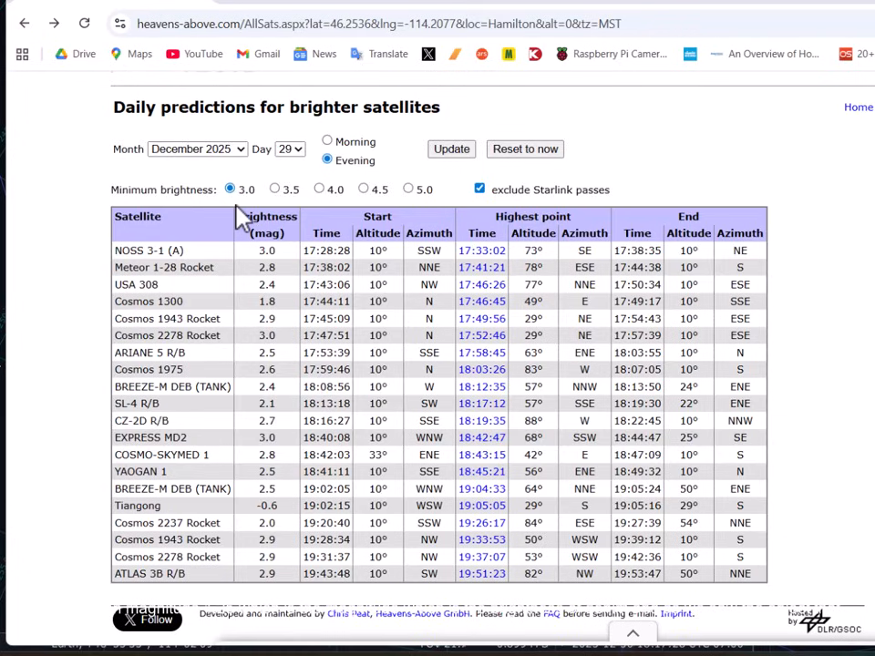
mouse_move(238, 216)
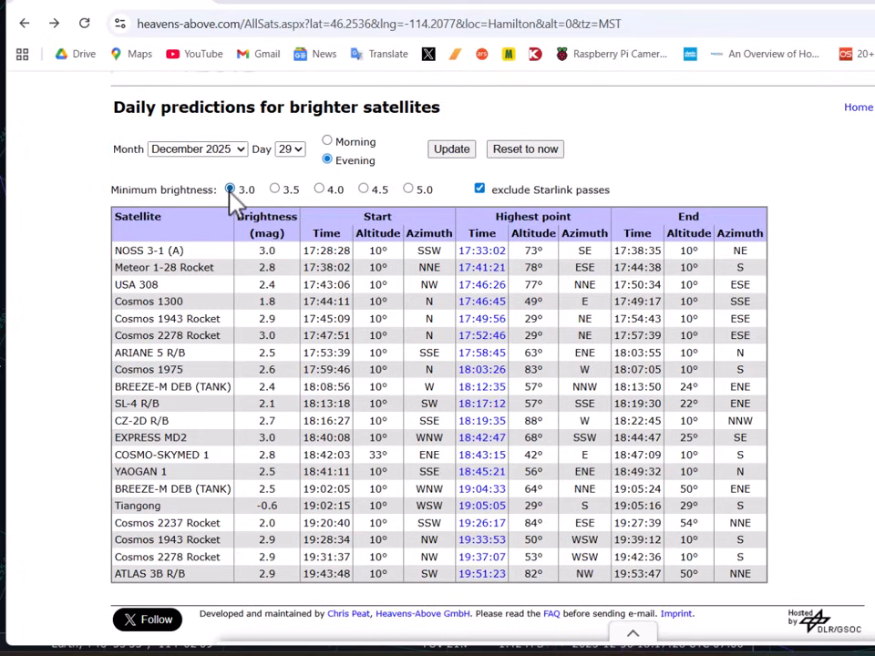
scroll(down, 3)
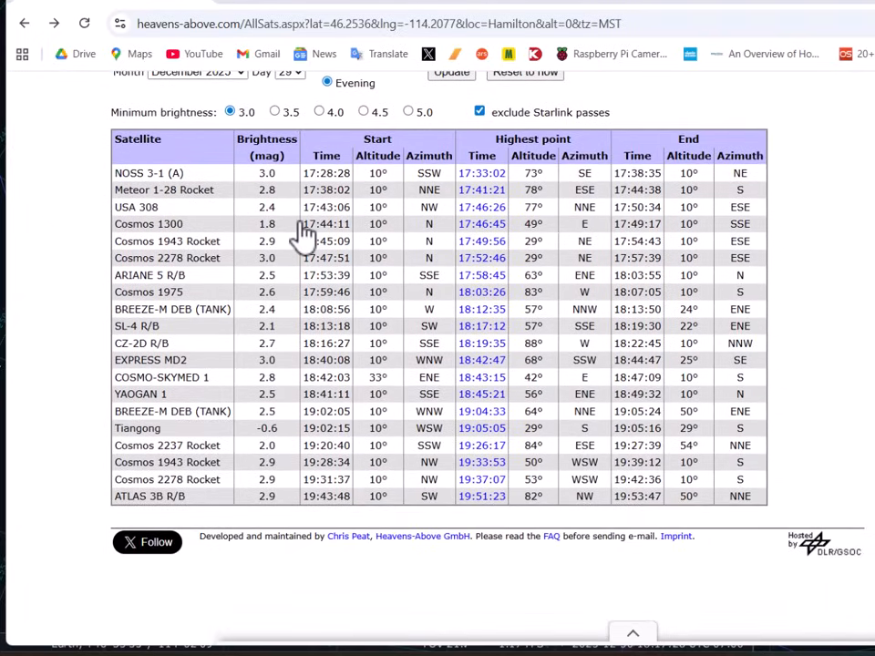
mouse_move(338, 383)
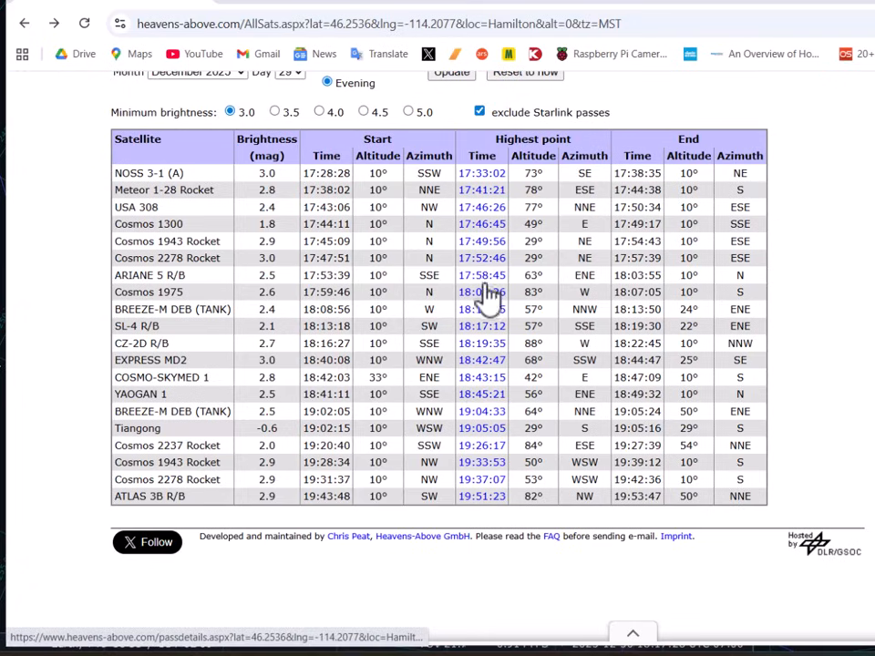
mouse_move(483, 328)
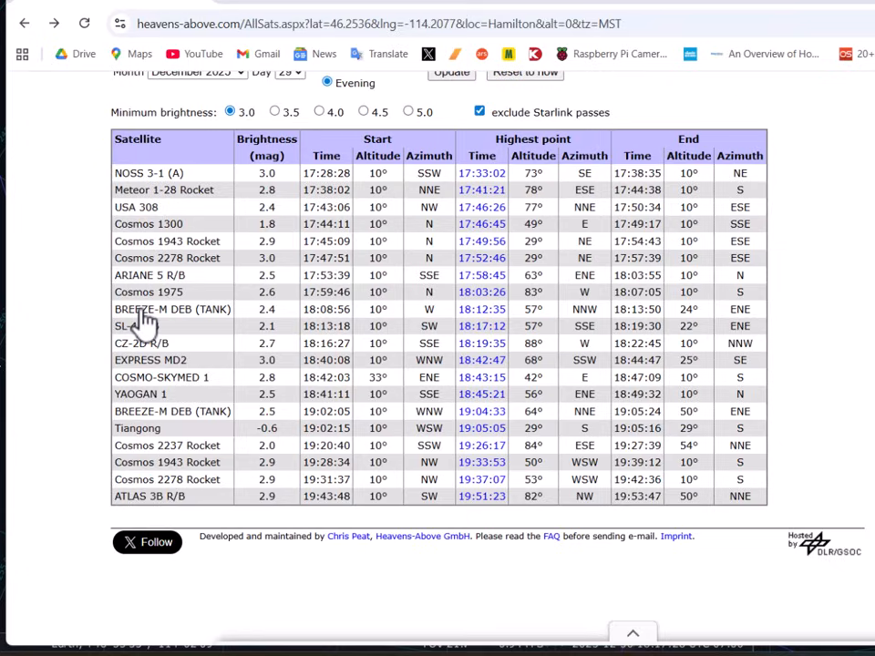
mouse_move(217, 328)
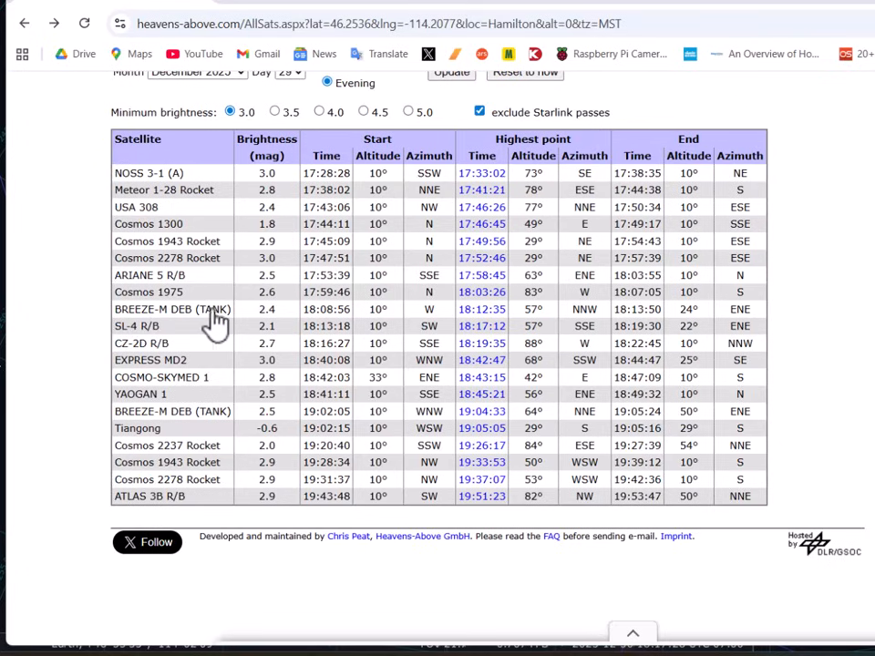
mouse_move(186, 321)
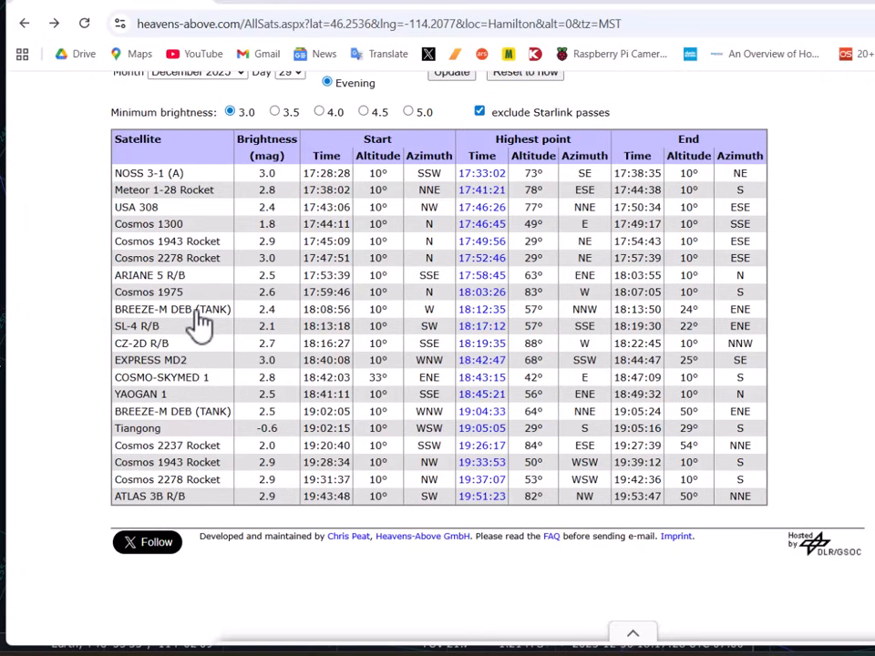
mouse_move(441, 368)
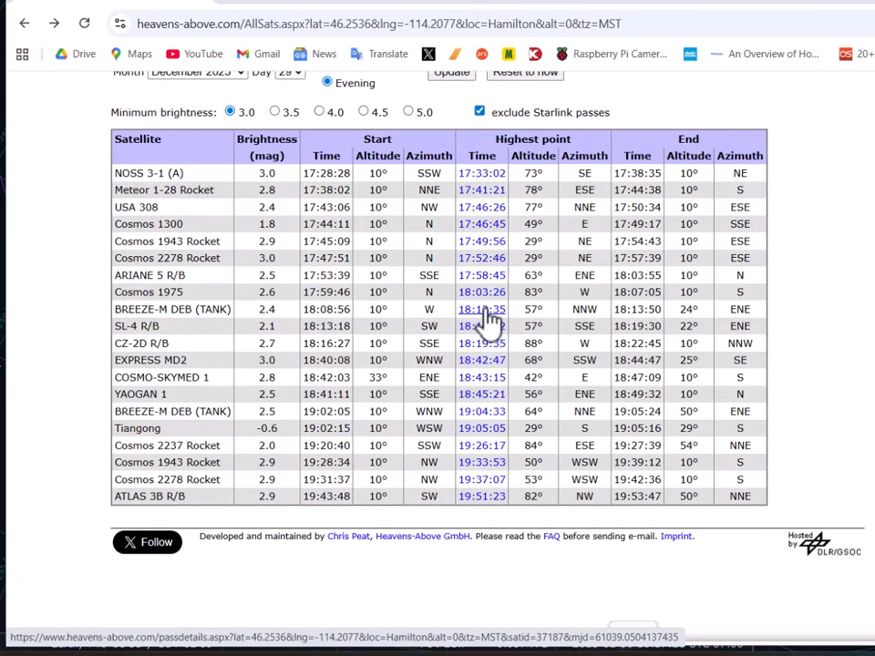
mouse_move(488, 326)
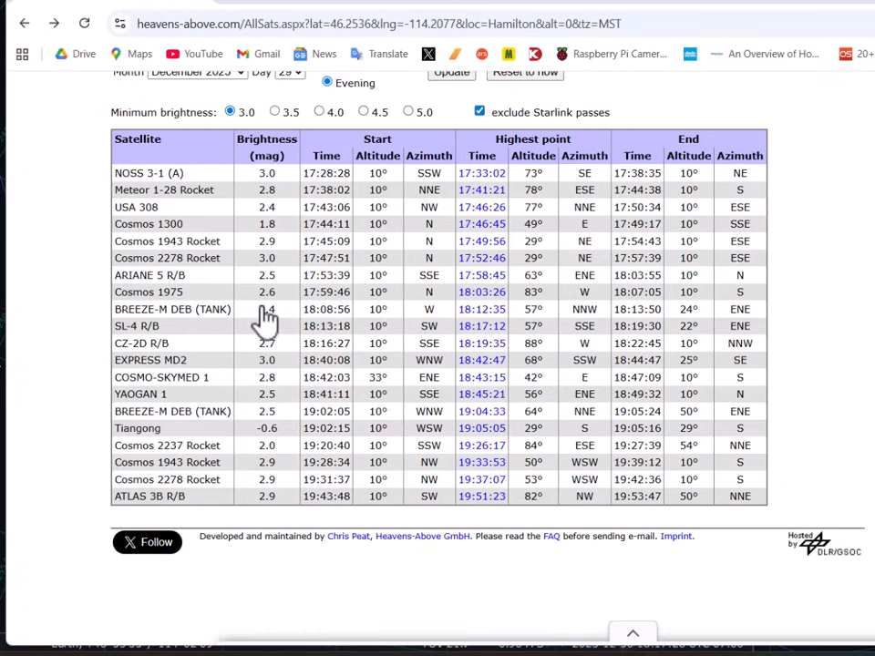
mouse_move(273, 328)
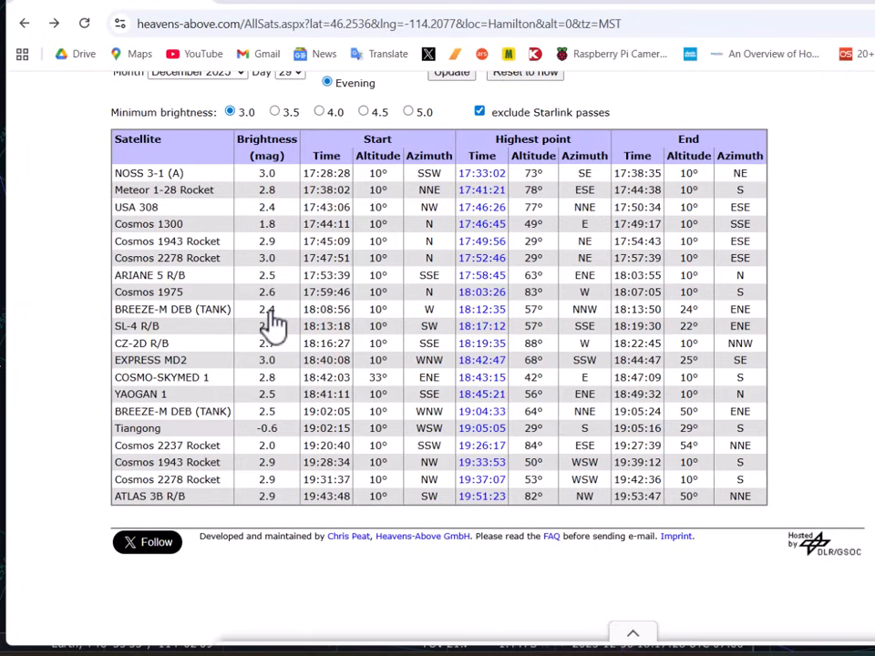
mouse_move(481, 310)
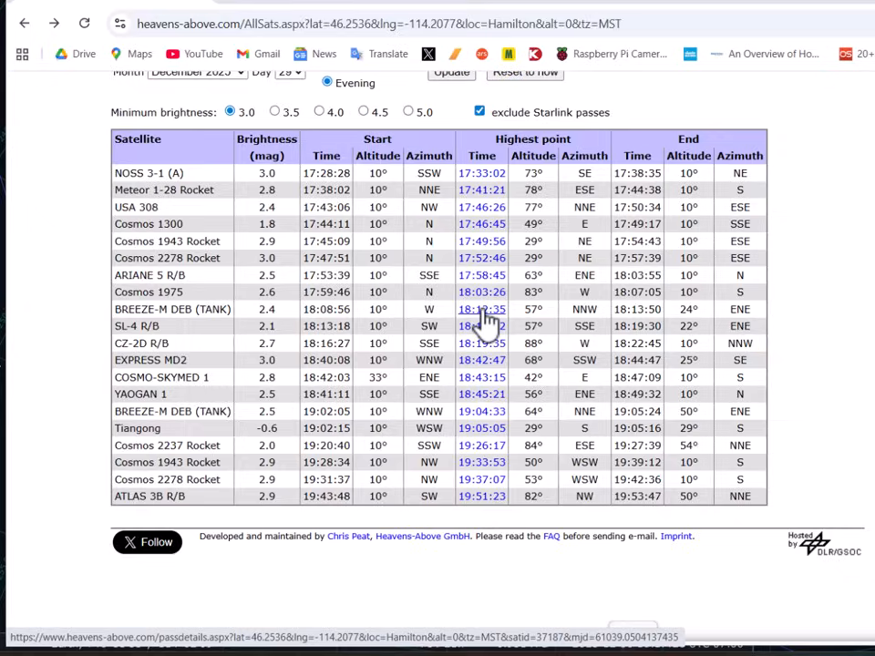
Show the BREEZE-M DEB (TANK) pass details with its all-sky chart.
click(481, 310)
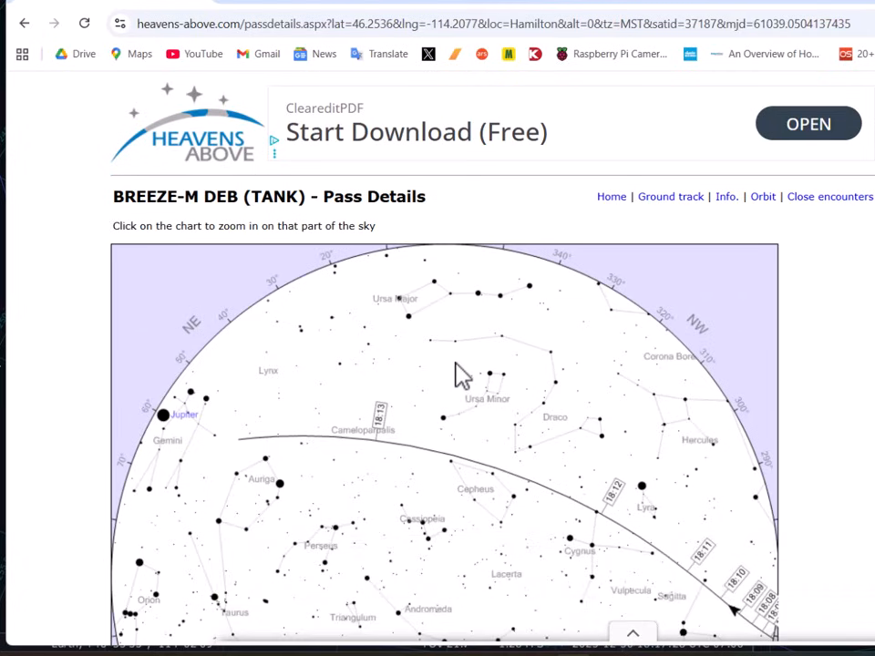
scroll(down, 3)
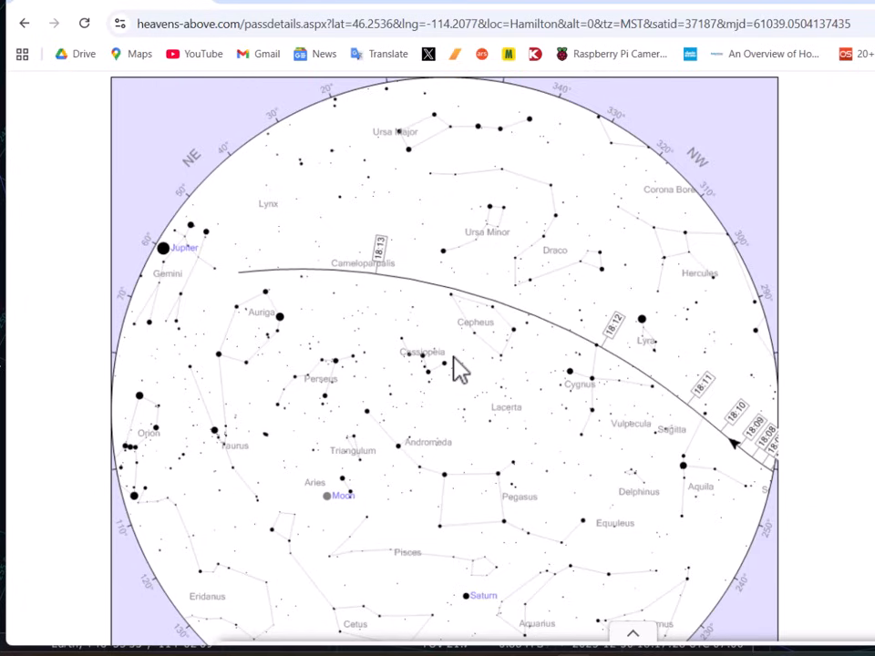
scroll(down, 3)
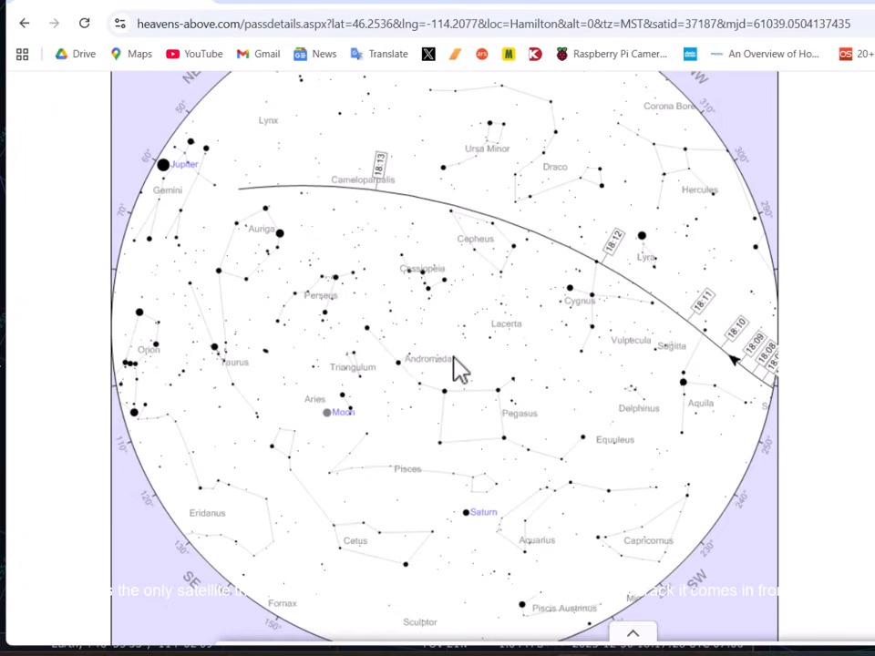
mouse_move(339, 223)
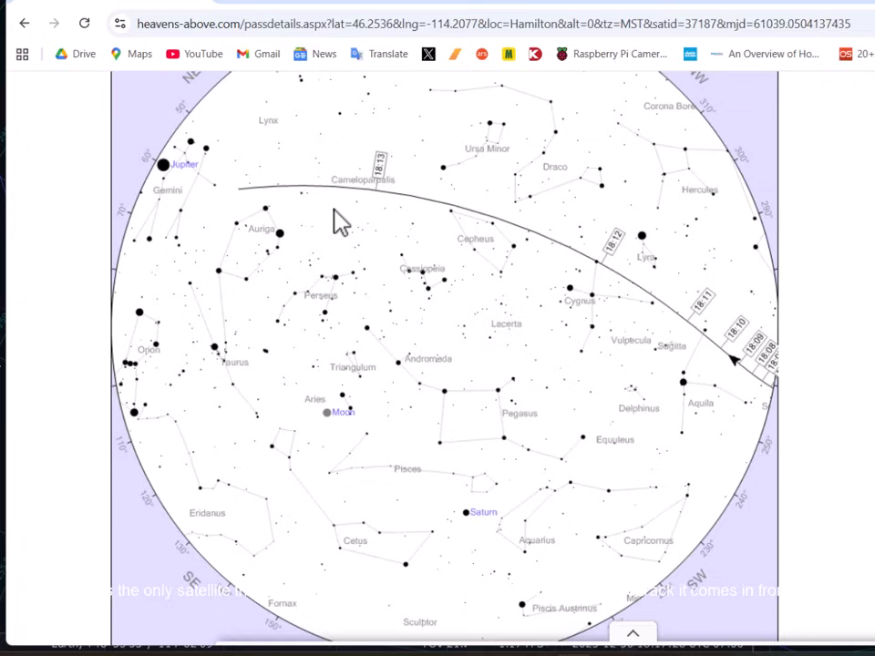
mouse_move(780, 405)
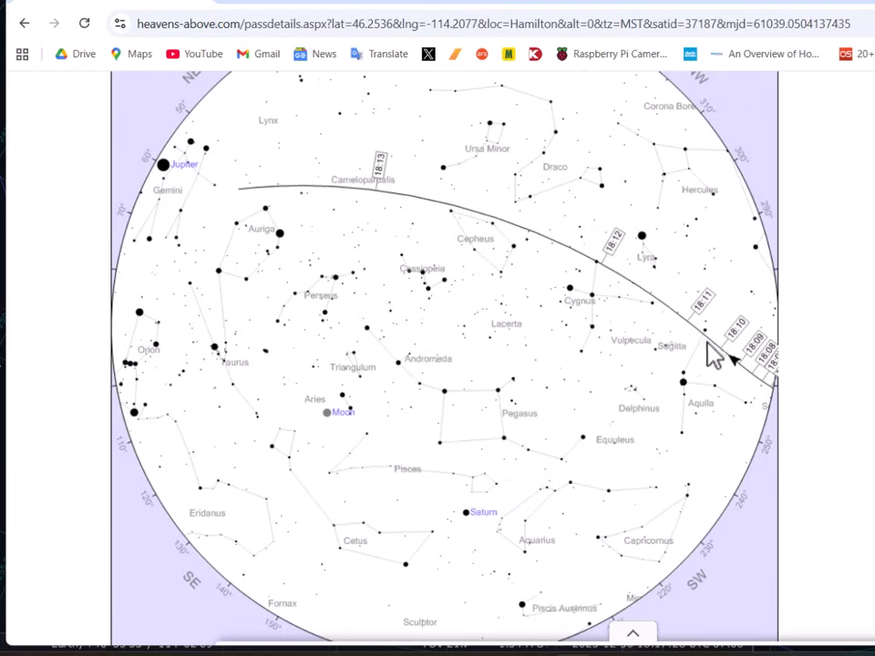
mouse_move(641, 277)
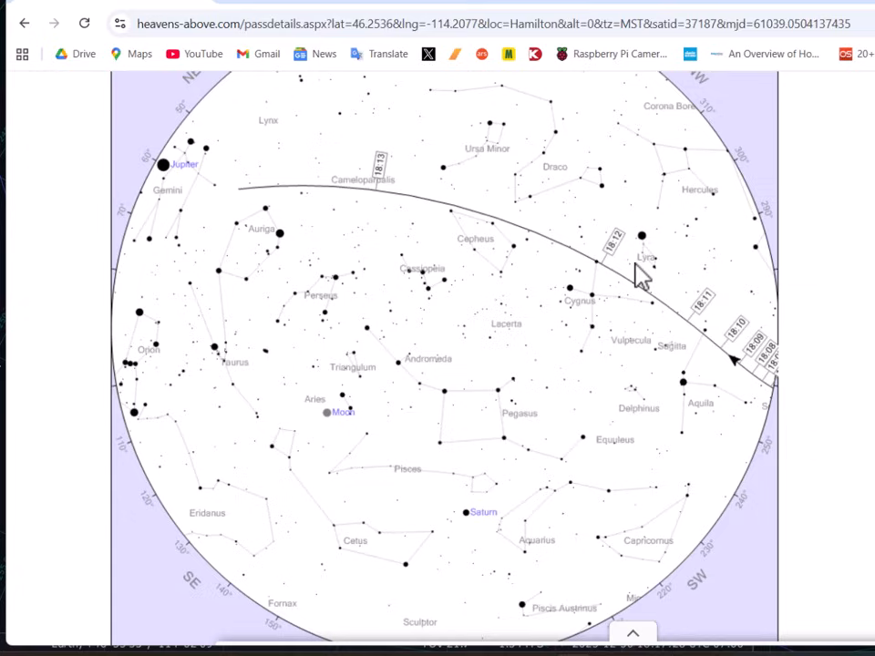
mouse_move(634, 299)
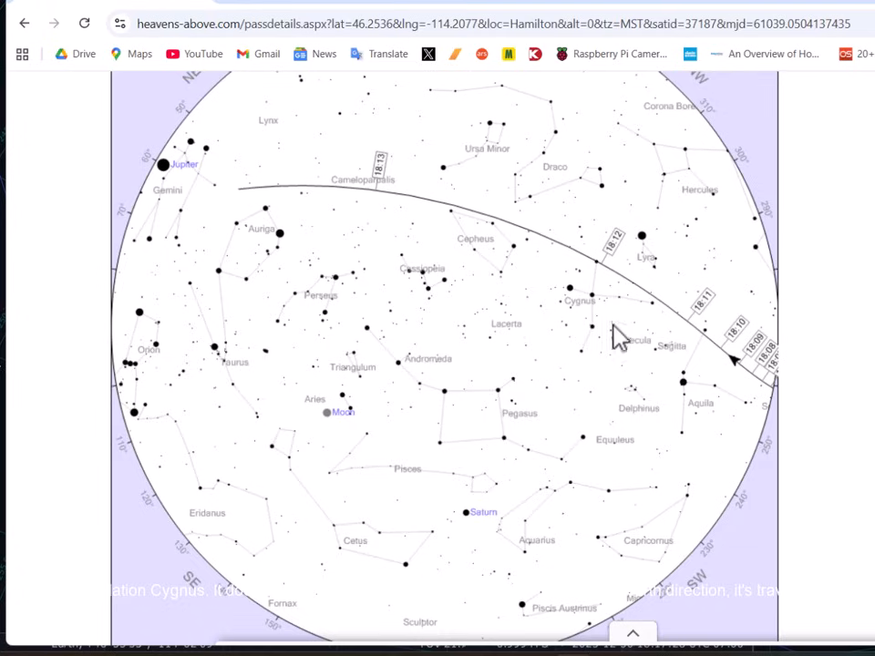
mouse_move(572, 307)
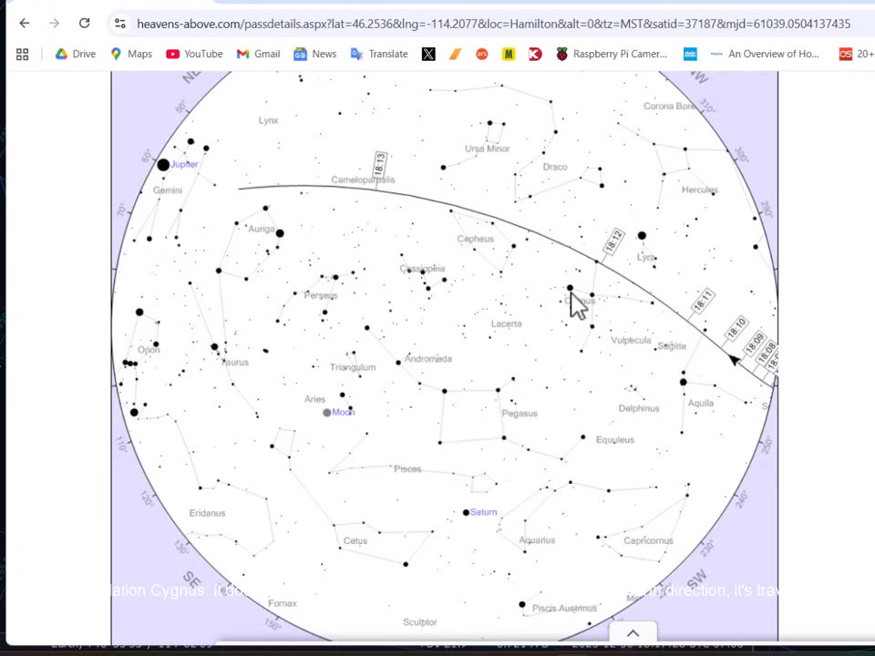
mouse_move(538, 428)
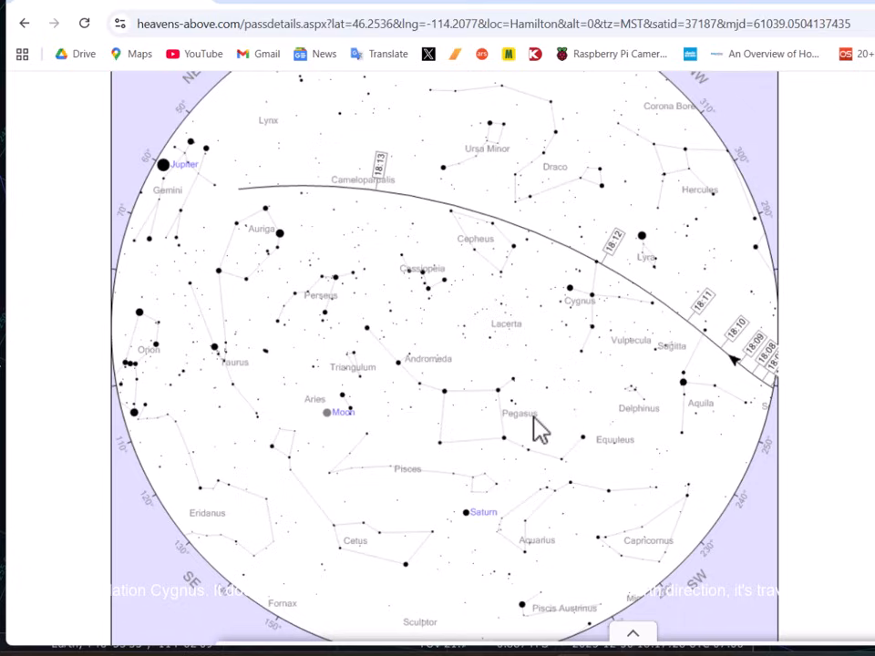
mouse_move(592, 374)
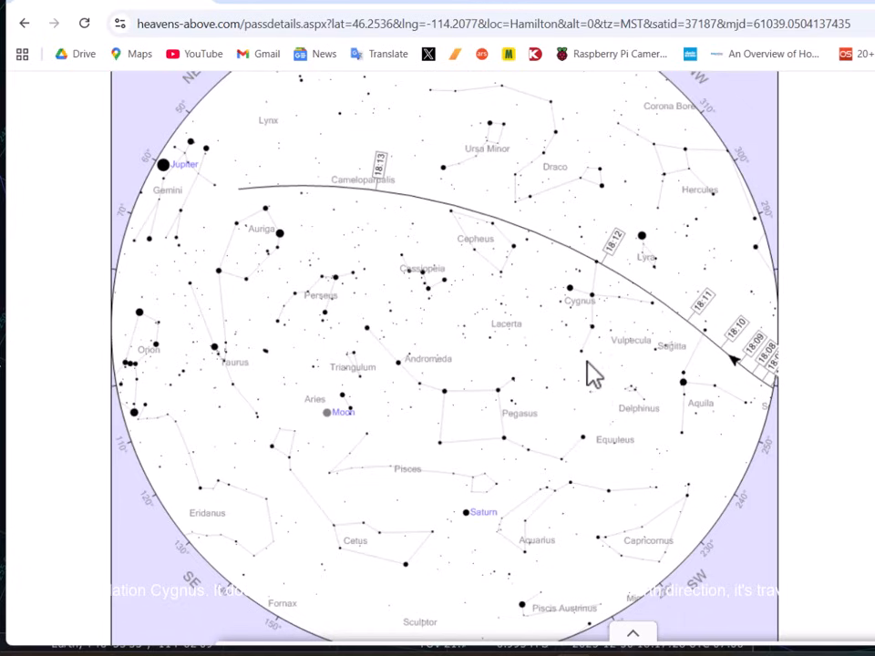
mouse_move(164, 246)
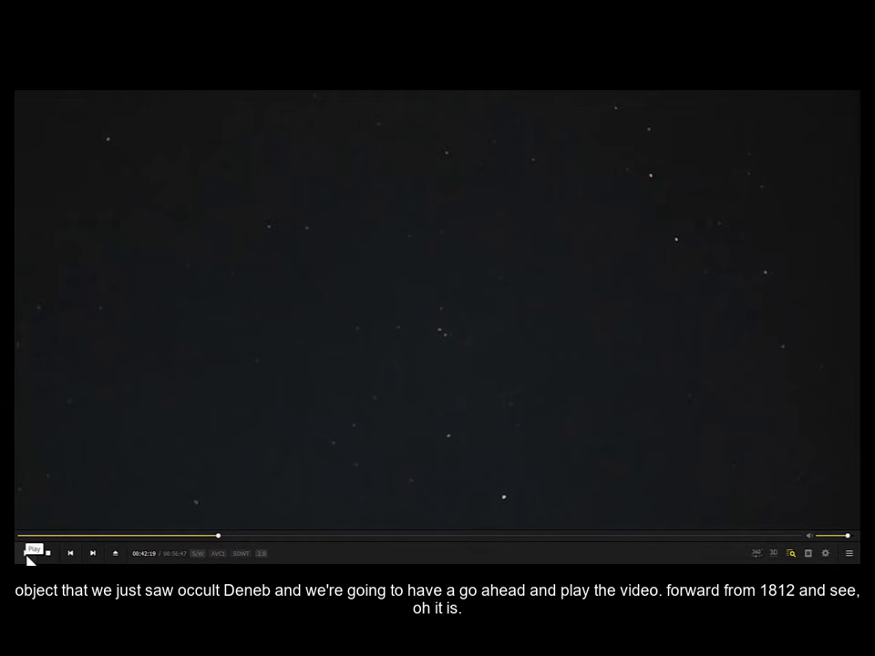
Play the night-sky recording showing Deneb labelled and the object circled in red.
click(33, 554)
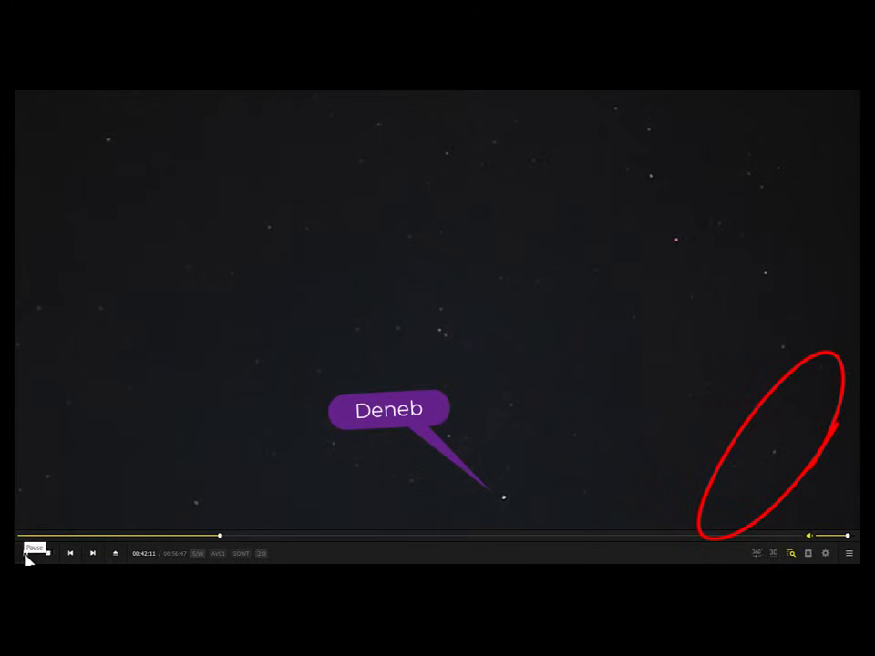
click(35, 552)
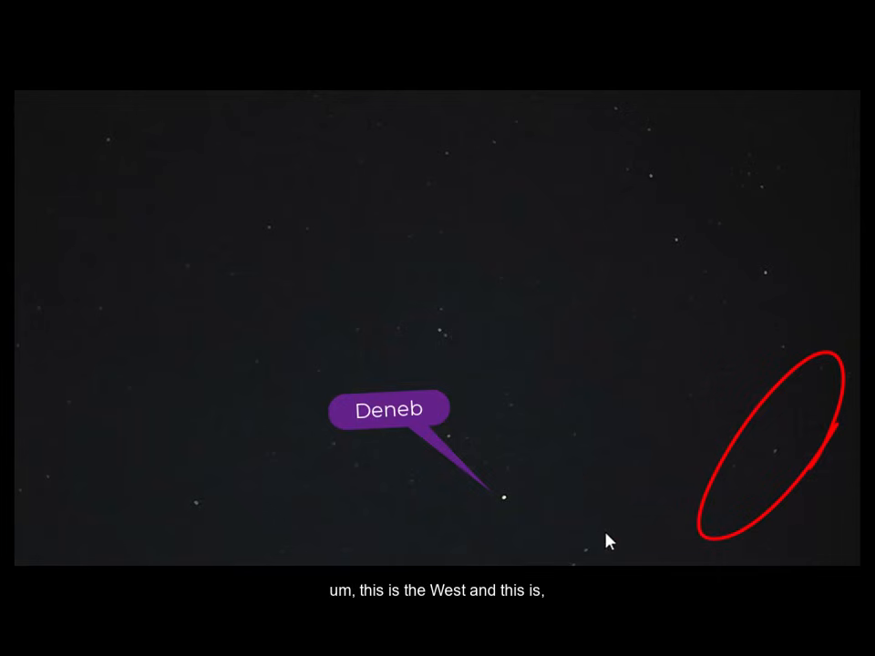
mouse_move(459, 98)
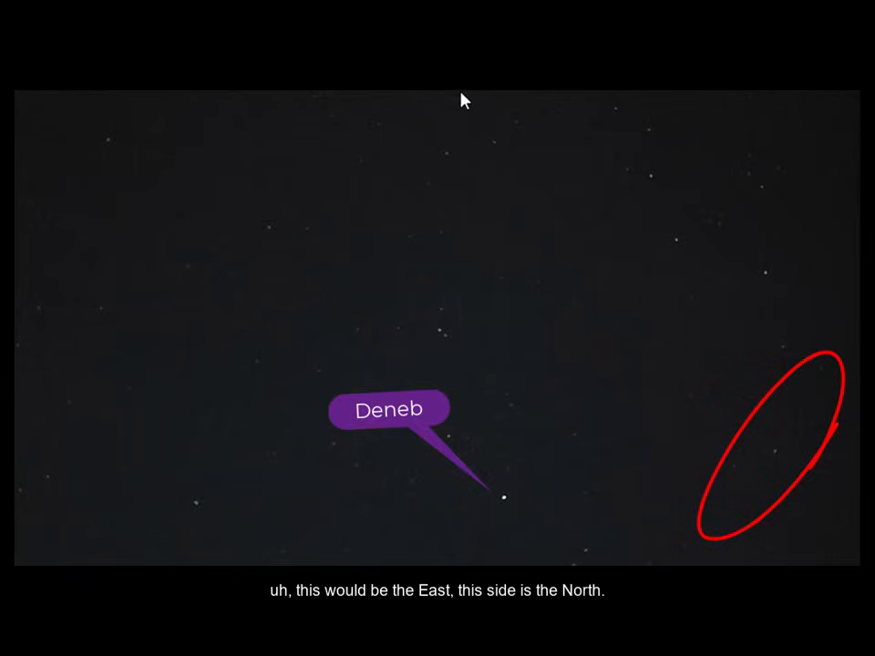
mouse_move(766, 330)
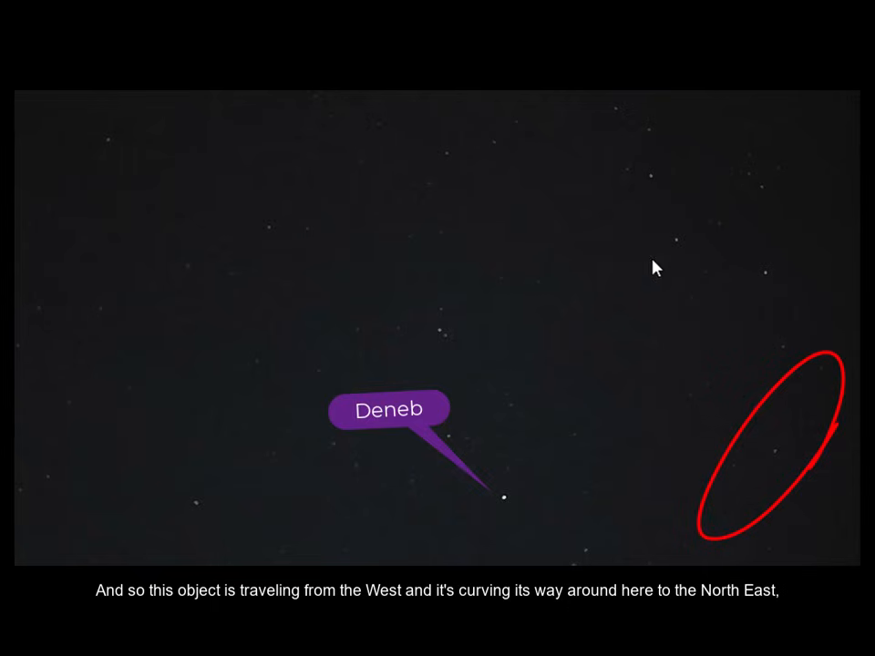
mouse_move(64, 561)
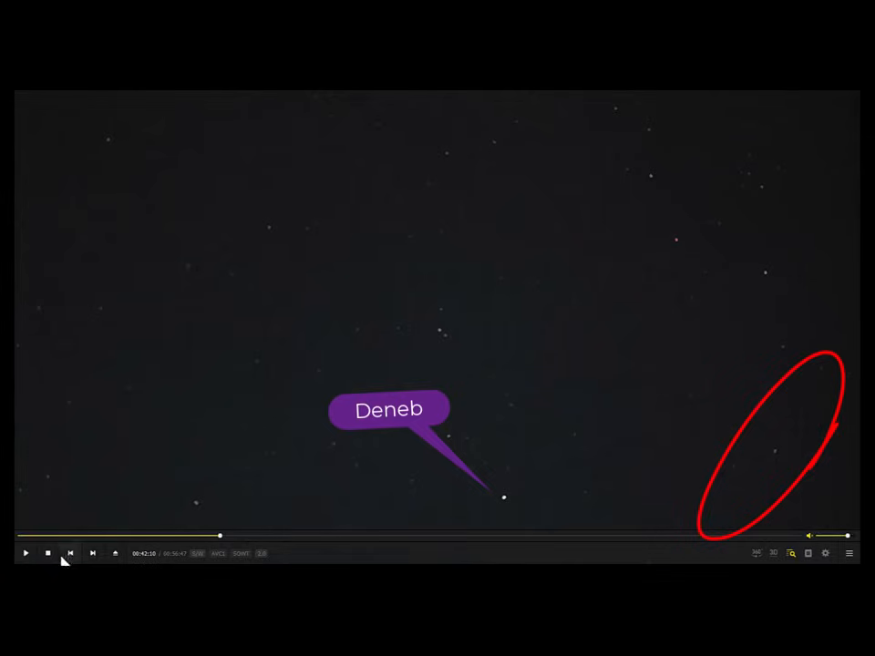
click(25, 554)
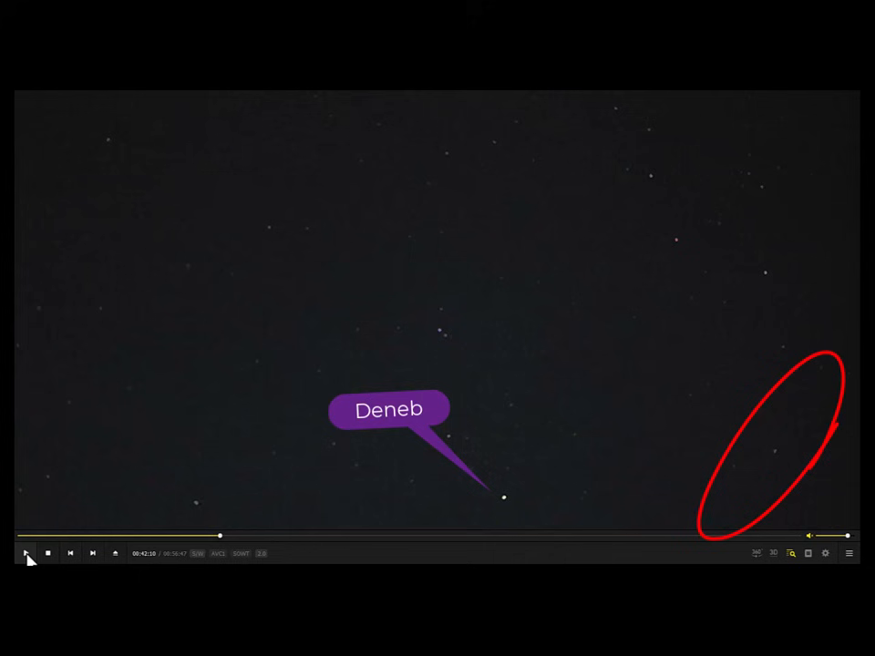